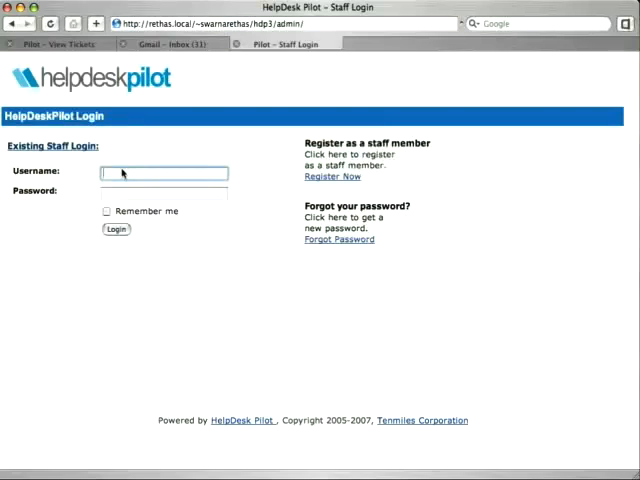
# Step: Log in to the staff area as admin
pyautogui.write('admin')
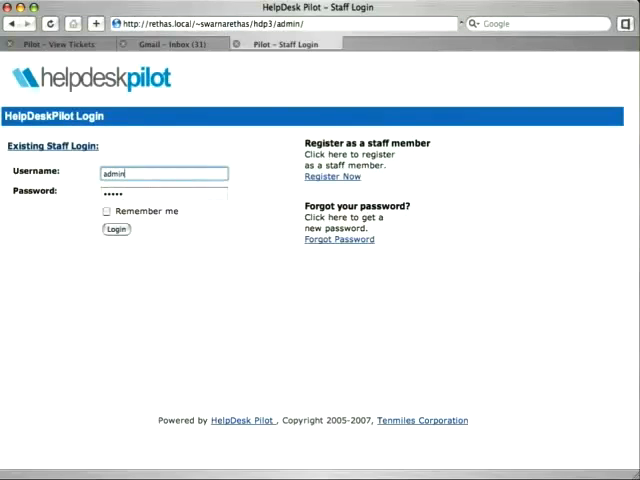
pyautogui.click(164, 192)
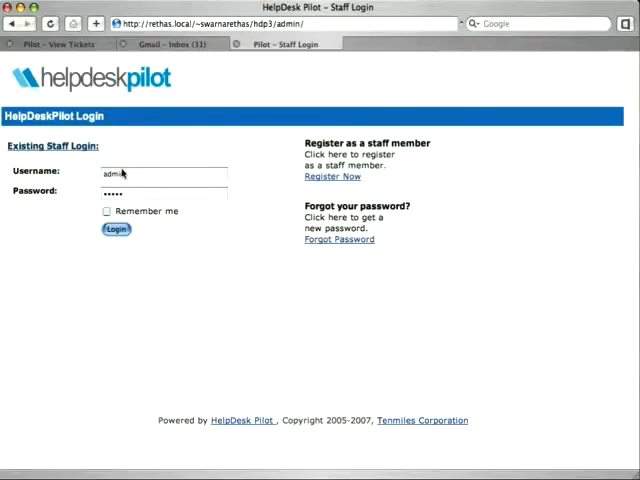
pyautogui.click(116, 228)
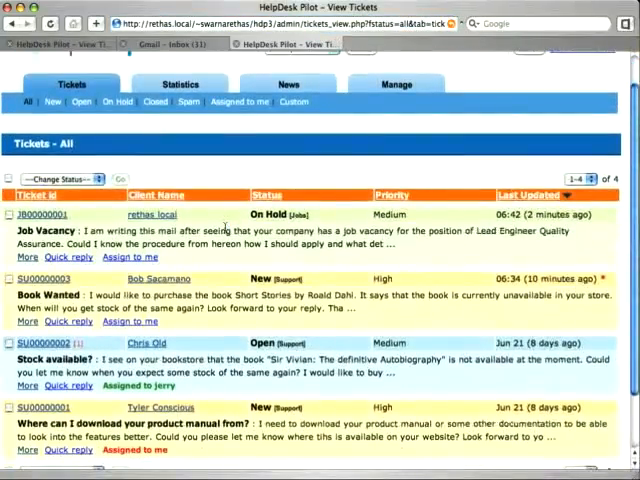
# Step: Add the staff answer on the Stock available? ticket to Canned Replies
pyautogui.scroll(-3)
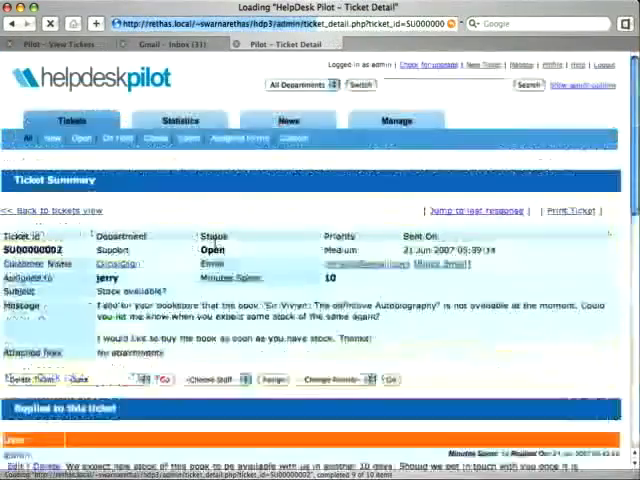
pyautogui.scroll(-3)
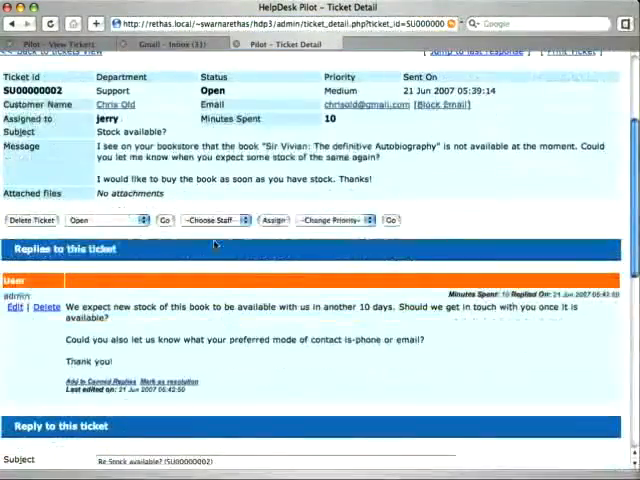
pyautogui.scroll(-3)
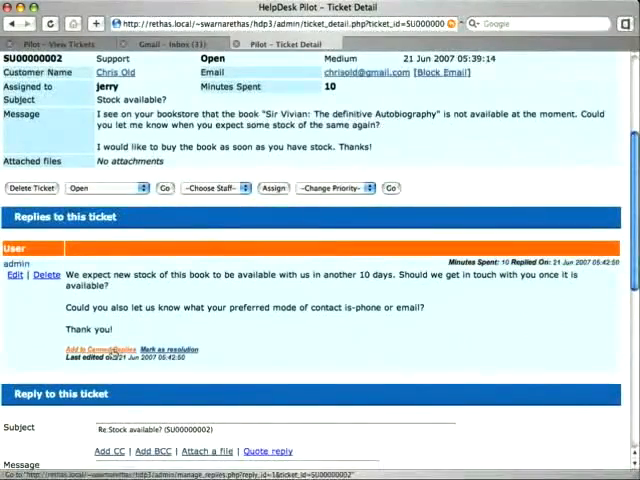
pyautogui.click(104, 348)
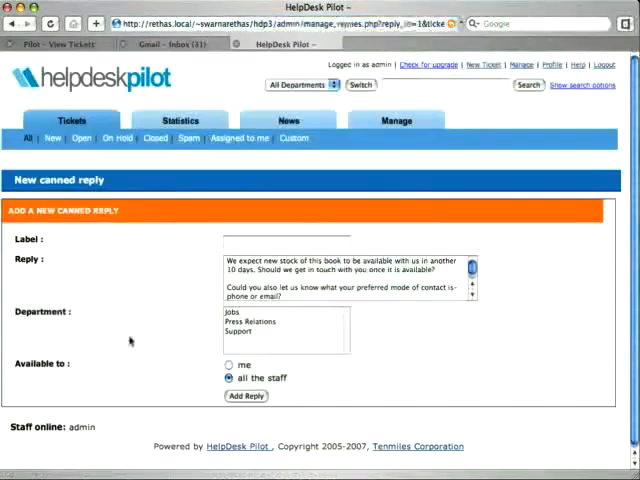
# Step: Label the canned reply 'Availability of Stock', assign it to Support and add it
pyautogui.click(286, 240)
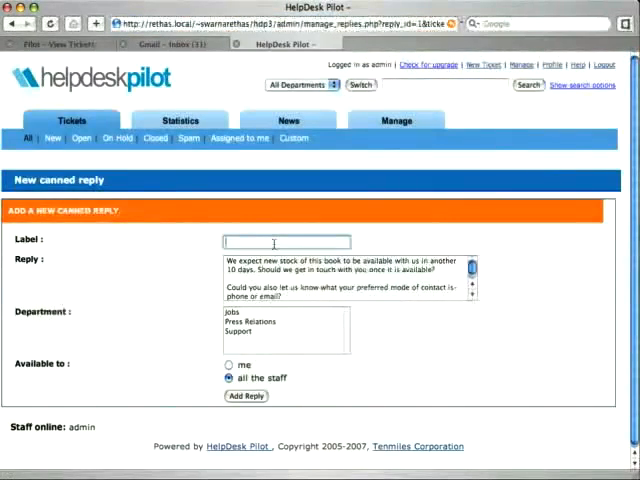
pyautogui.write('Availability of')
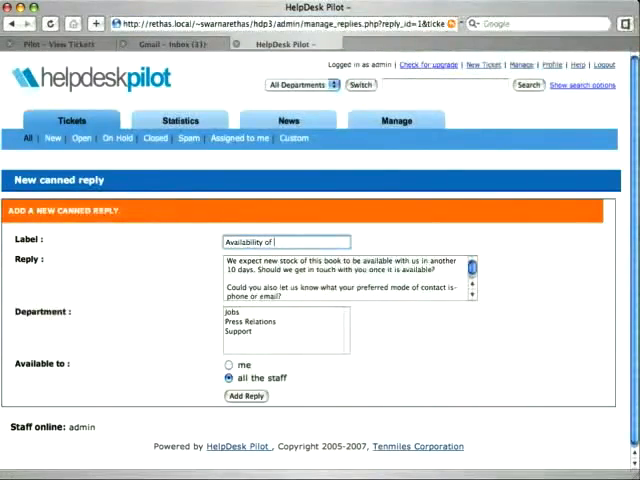
pyautogui.write('Stock')
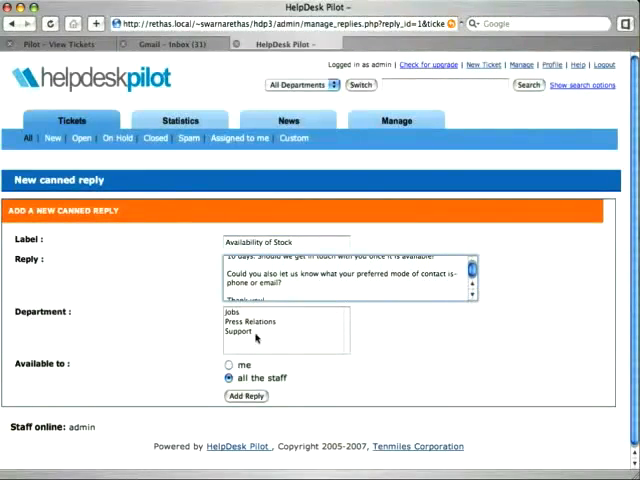
pyautogui.click(248, 332)
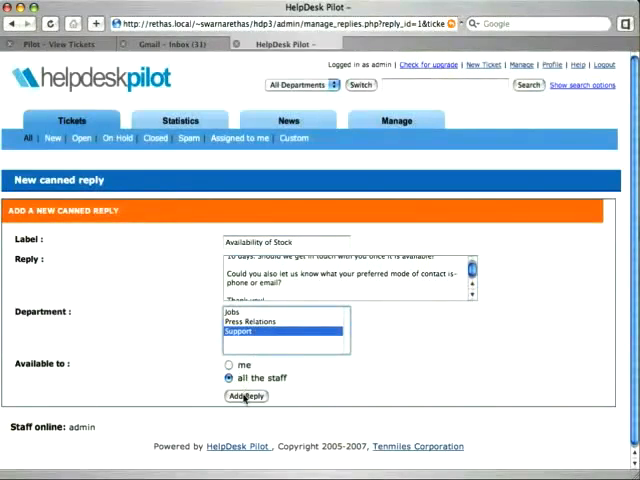
pyautogui.click(244, 396)
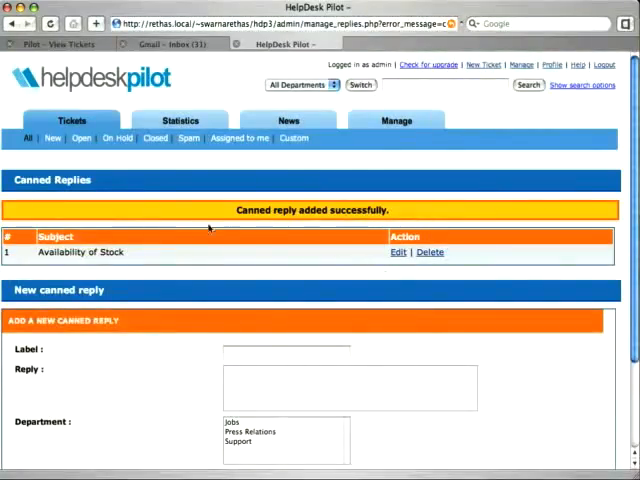
pyautogui.moveTo(72, 120)
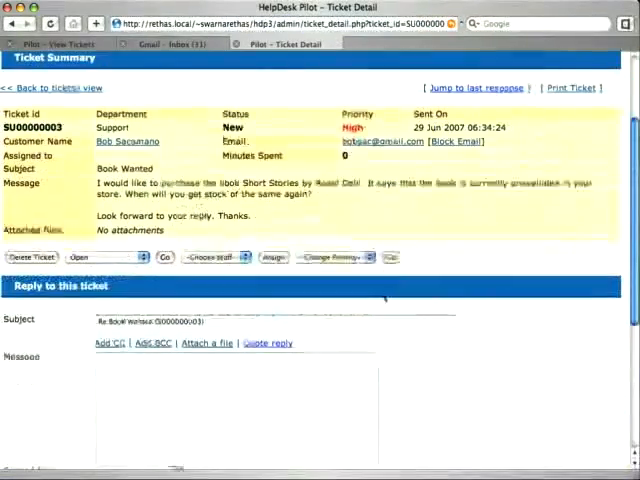
# Step: Insert the Availability of Stock canned reply into the Book Wanted ticket and send it
pyautogui.scroll(-3)
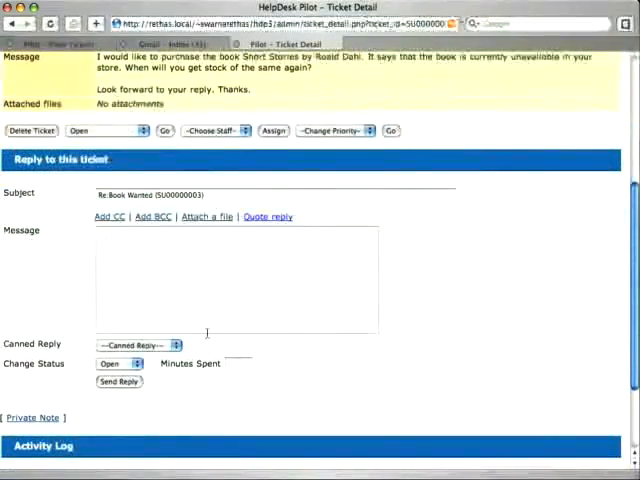
pyautogui.click(140, 344)
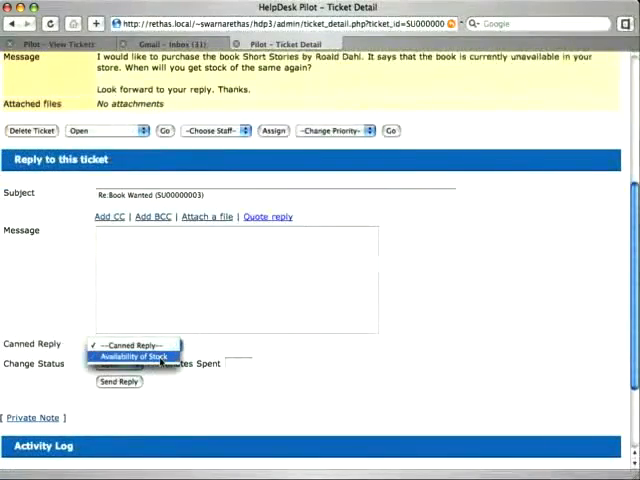
pyautogui.click(132, 356)
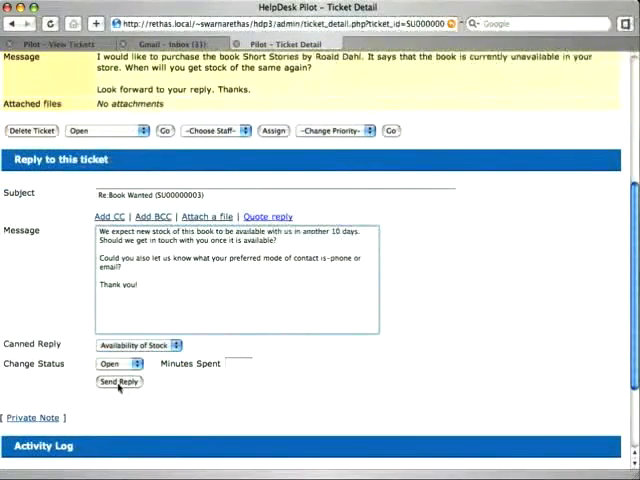
pyautogui.click(120, 380)
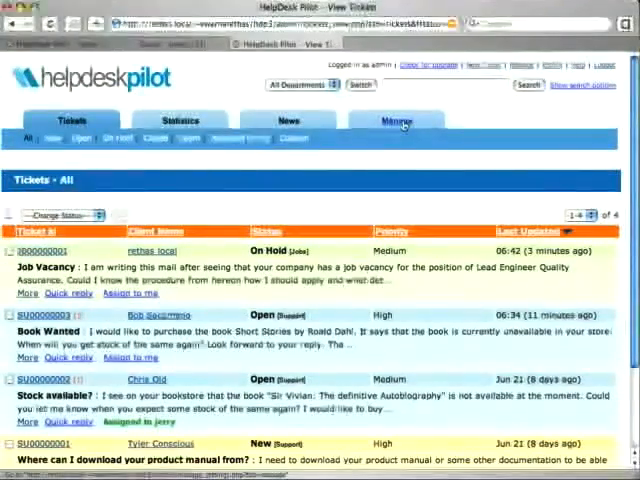
# Step: Add a 'Product Manual and Documentation' canned reply telling customers where to download the manual
pyautogui.click(396, 120)
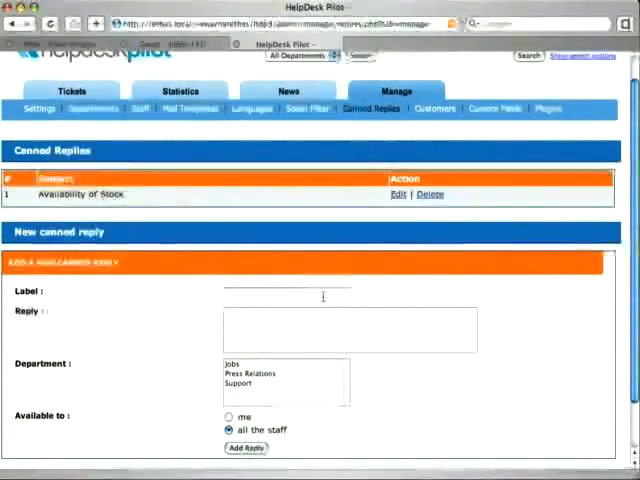
pyautogui.write('Product Manual and Documentation')
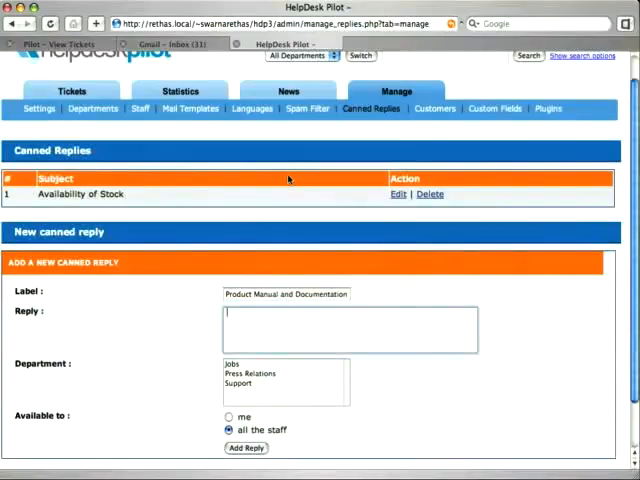
pyautogui.write('You can download the product manual and the necessary documentation from this page, http://helpdeskpilot.com/manuals')
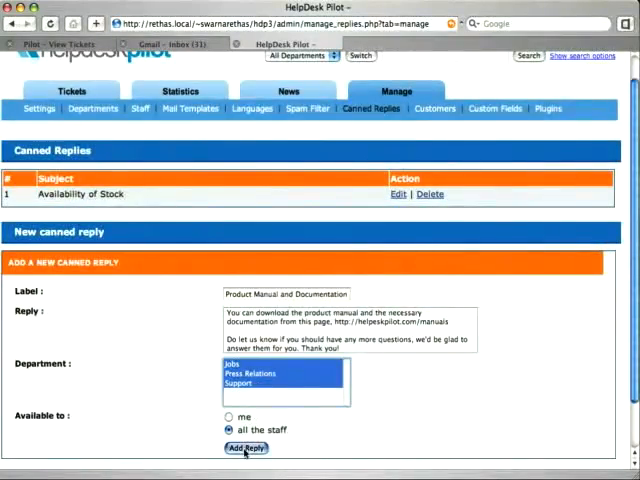
pyautogui.click(244, 448)
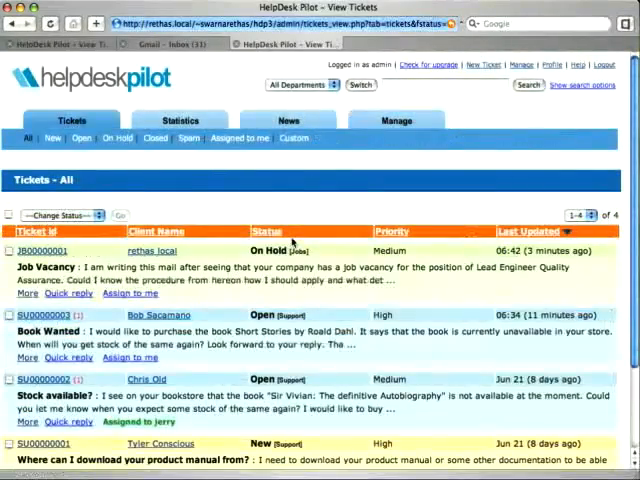
# Step: Open the 'Where can I download your product manual from?' ticket
pyautogui.scroll(-3)
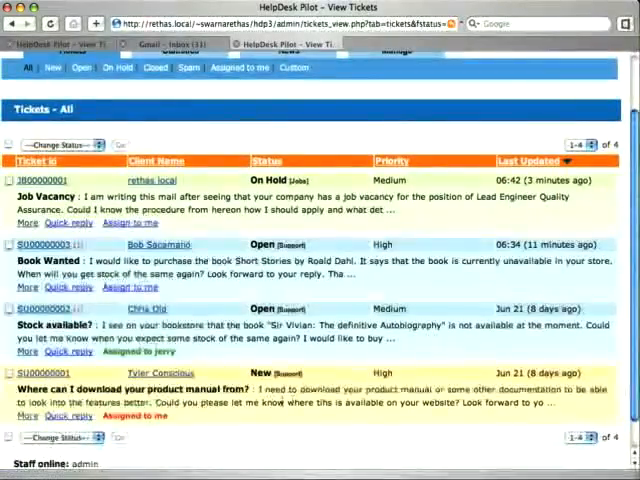
pyautogui.click(48, 372)
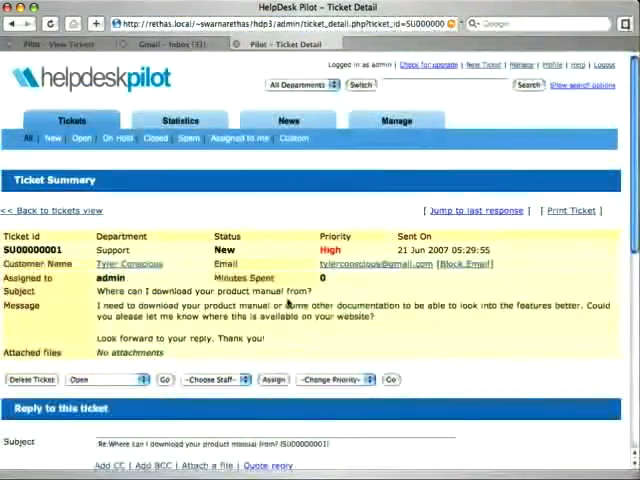
# Step: Insert the Product Manual and Documentation canned reply and send it to the customer
pyautogui.scroll(-3)
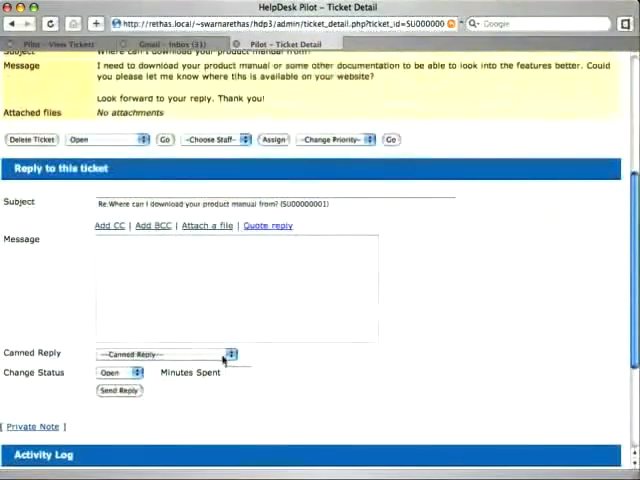
pyautogui.click(164, 354)
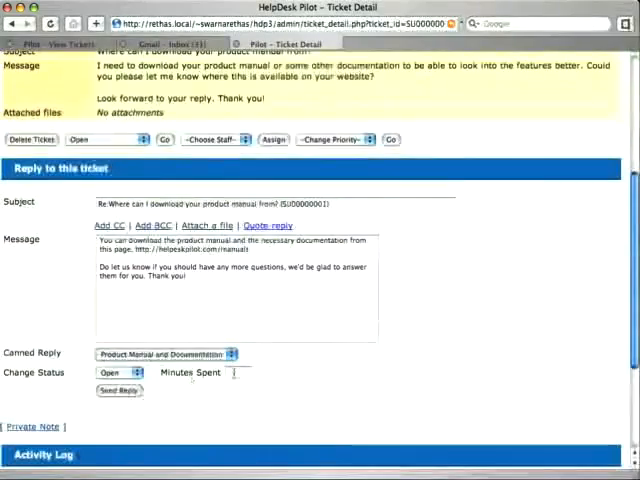
pyautogui.click(118, 390)
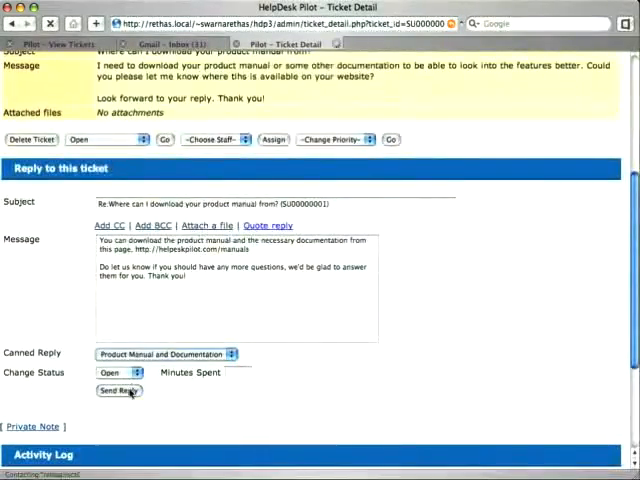
pyautogui.click(118, 390)
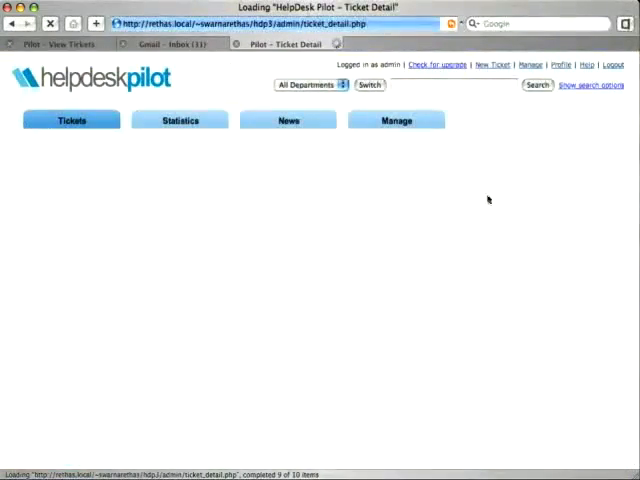